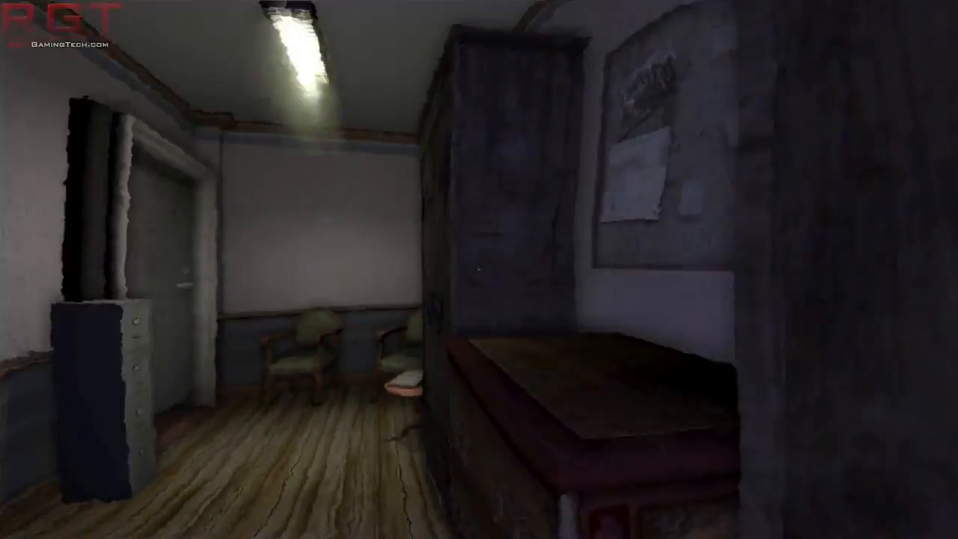
{"action": "mouse_move", "coordinate": [479, 270]}
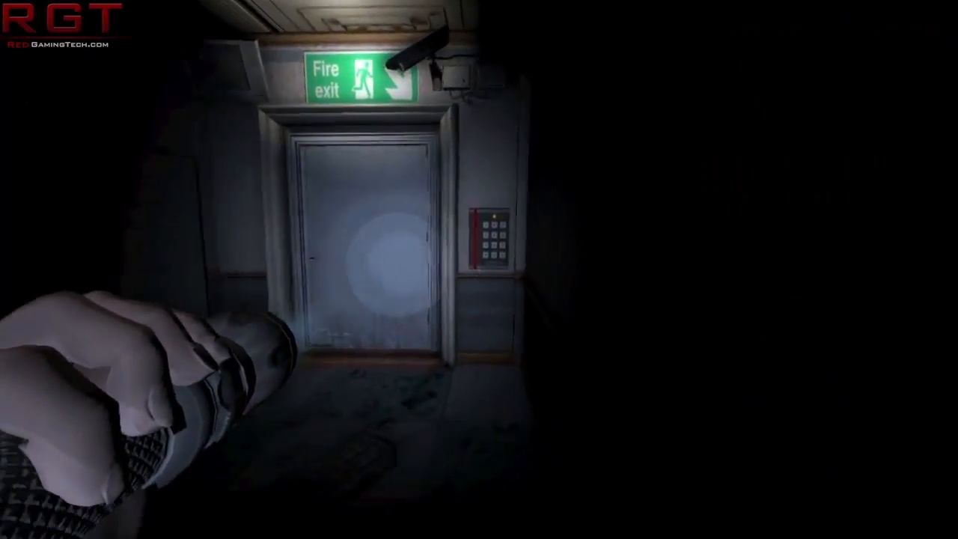
{"action": "left_click", "coordinate": [494, 240]}
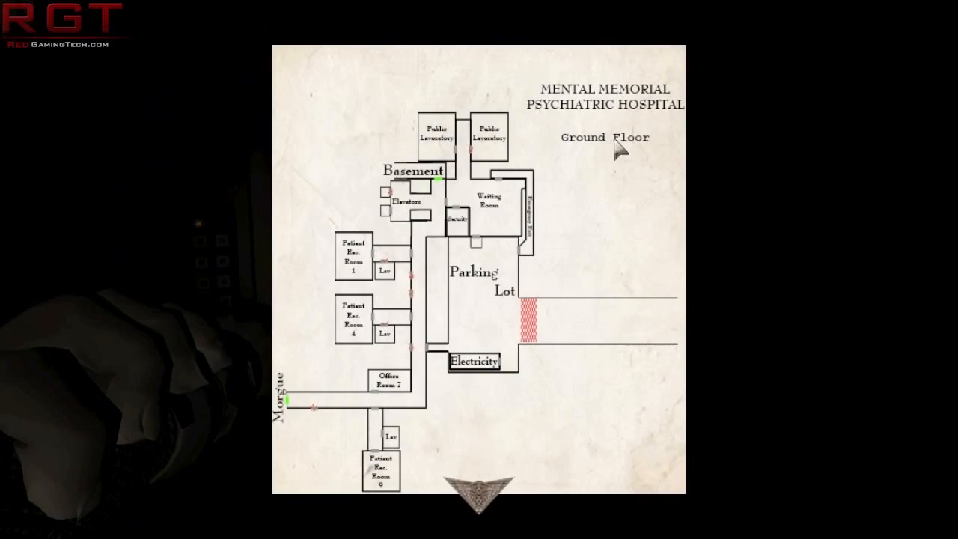
{"action": "mouse_move", "coordinate": [516, 347]}
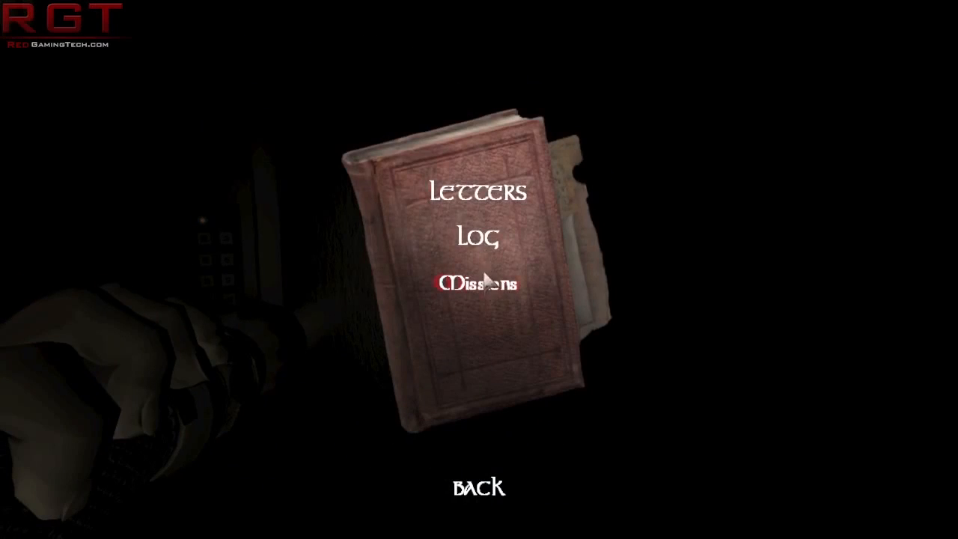
{"action": "left_click", "coordinate": [479, 237]}
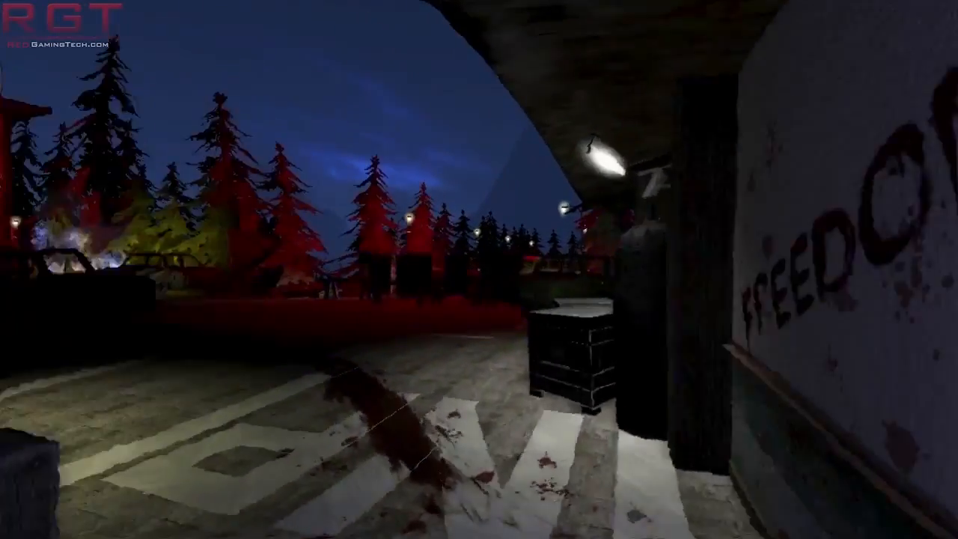
{"action": "mouse_move", "coordinate": [479, 270]}
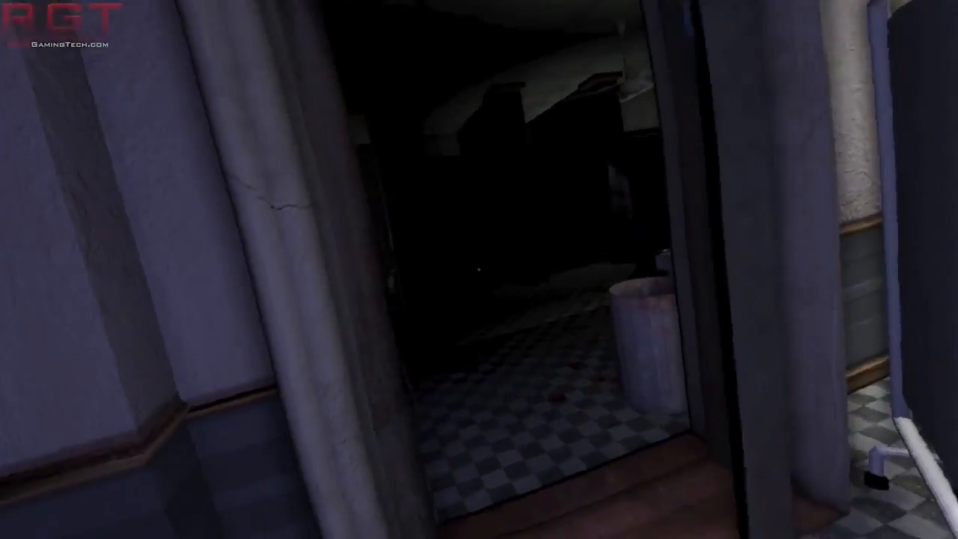
{"action": "mouse_move", "coordinate": [479, 269]}
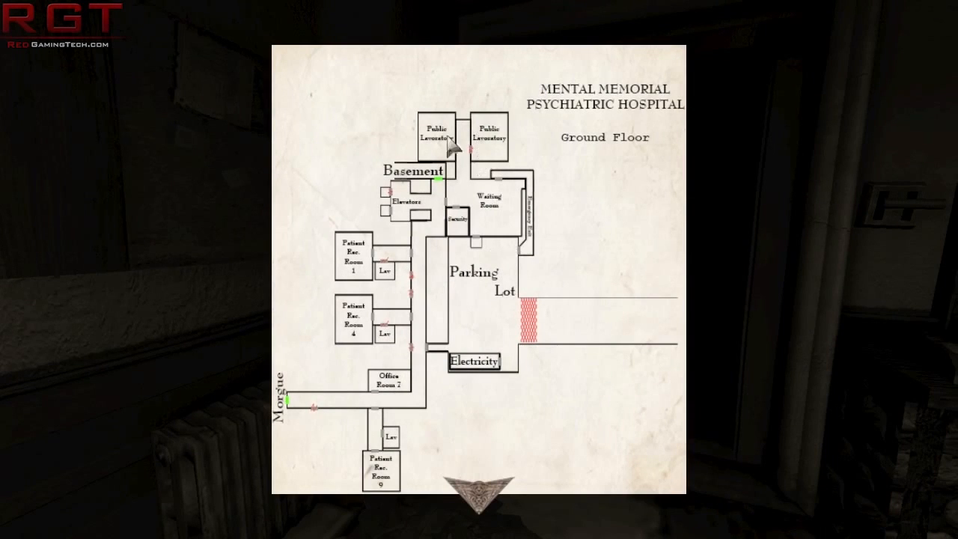
{"action": "mouse_move", "coordinate": [460, 243]}
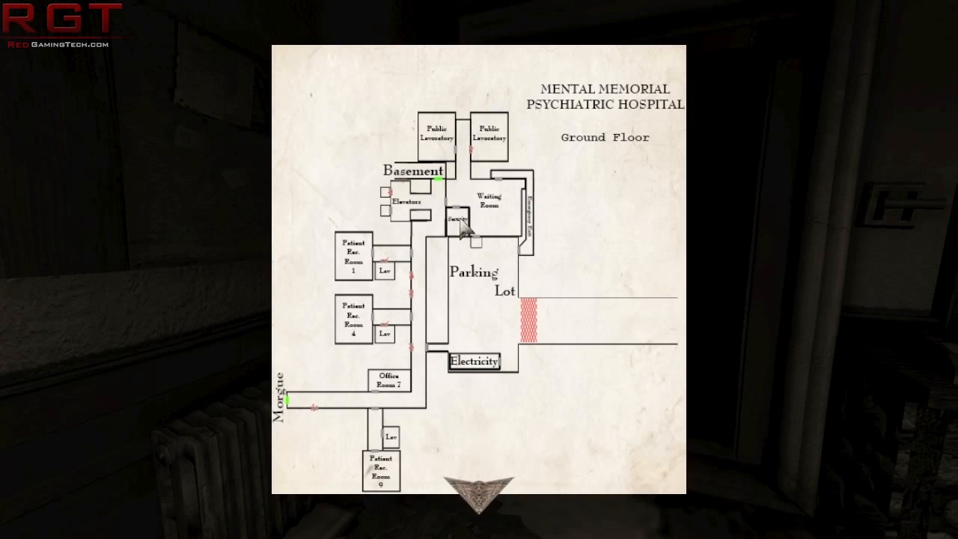
{"action": "mouse_move", "coordinate": [419, 217]}
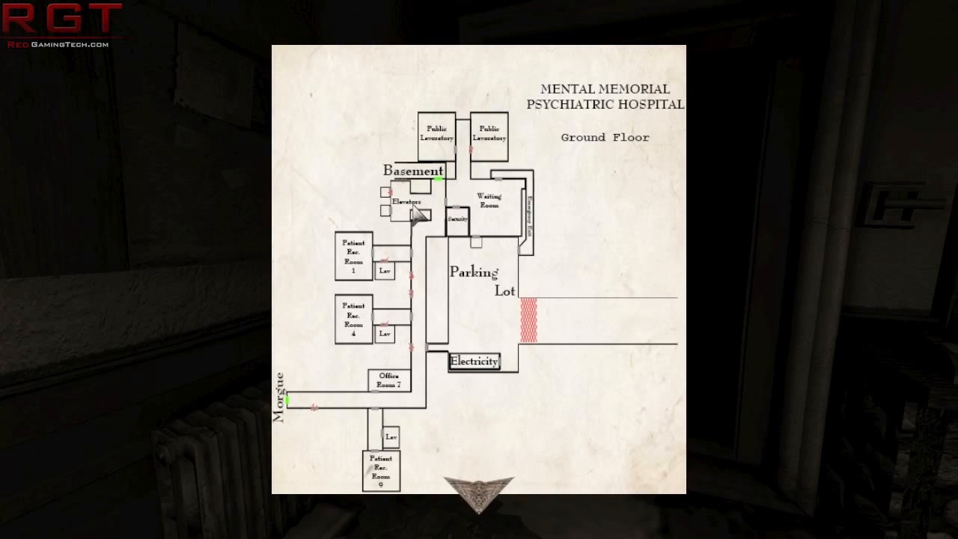